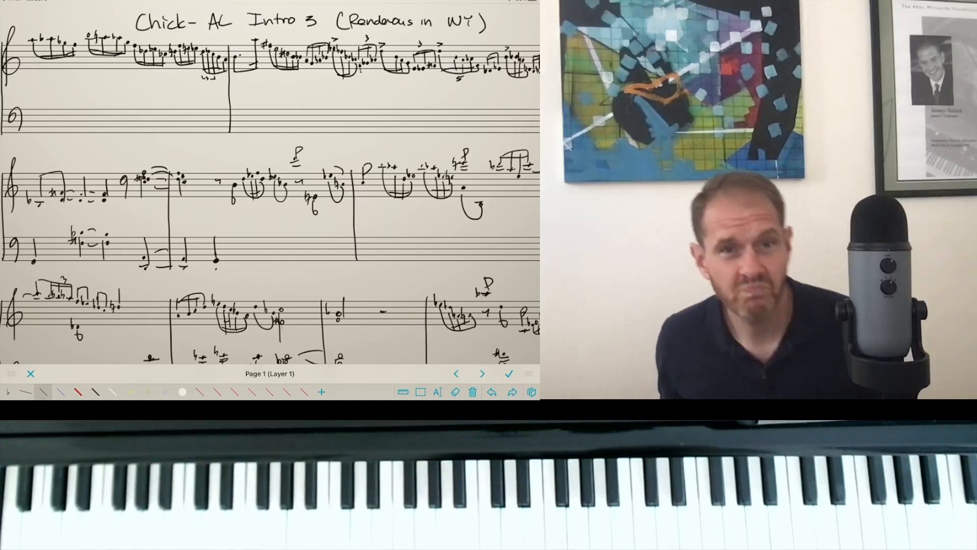
pyautogui.scroll(-3)
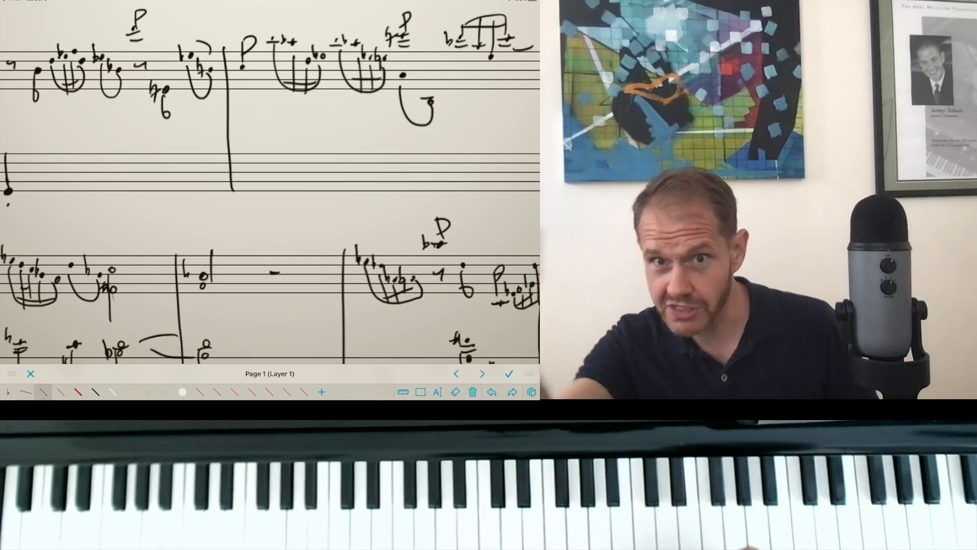
pyautogui.scroll(-3)
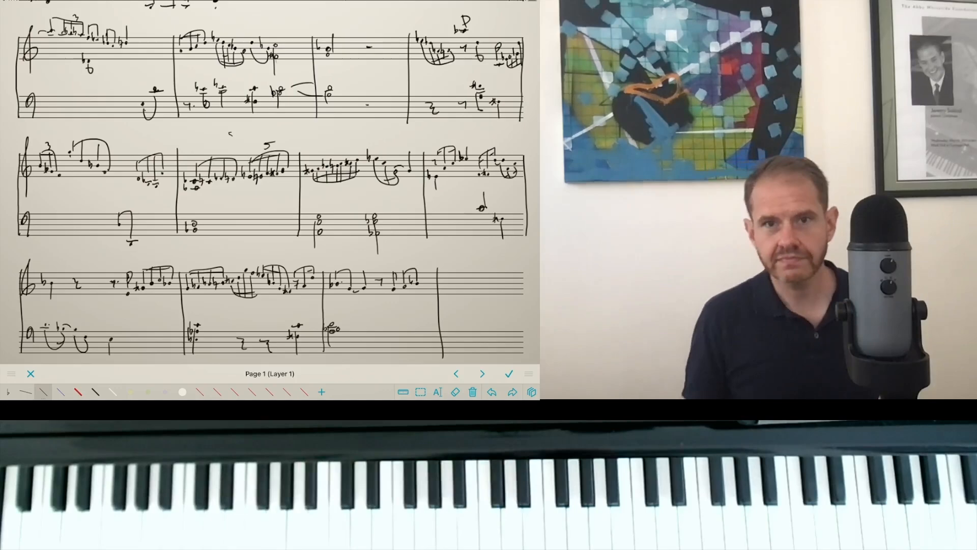
pyautogui.scroll(-3)
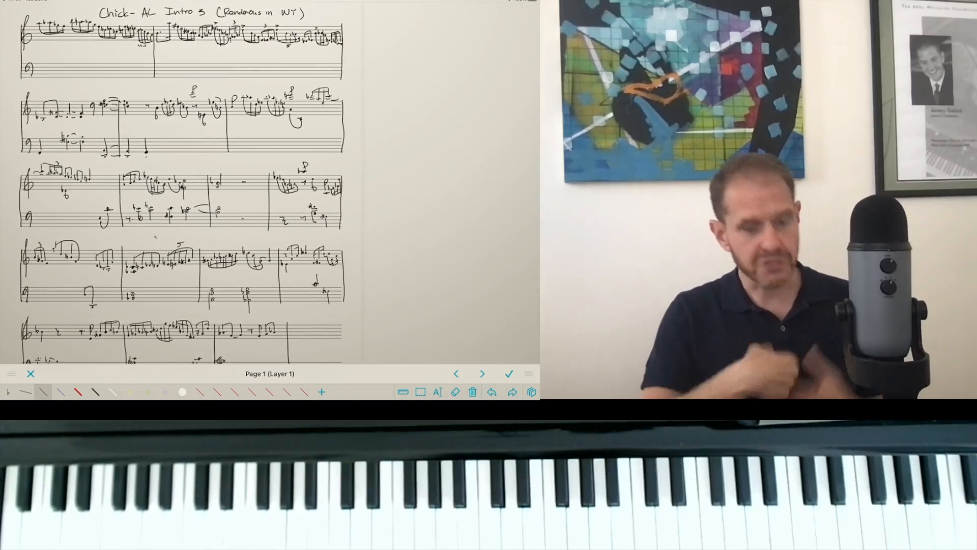